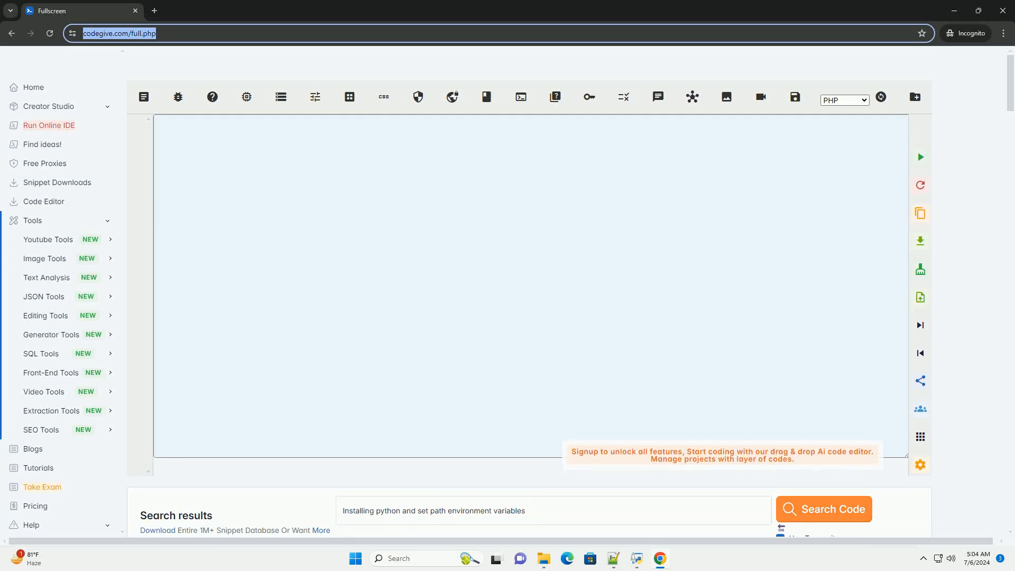
Step: Generate a snippet for the query 'Installing python and set path environment variables' with Search Code
click(823, 509)
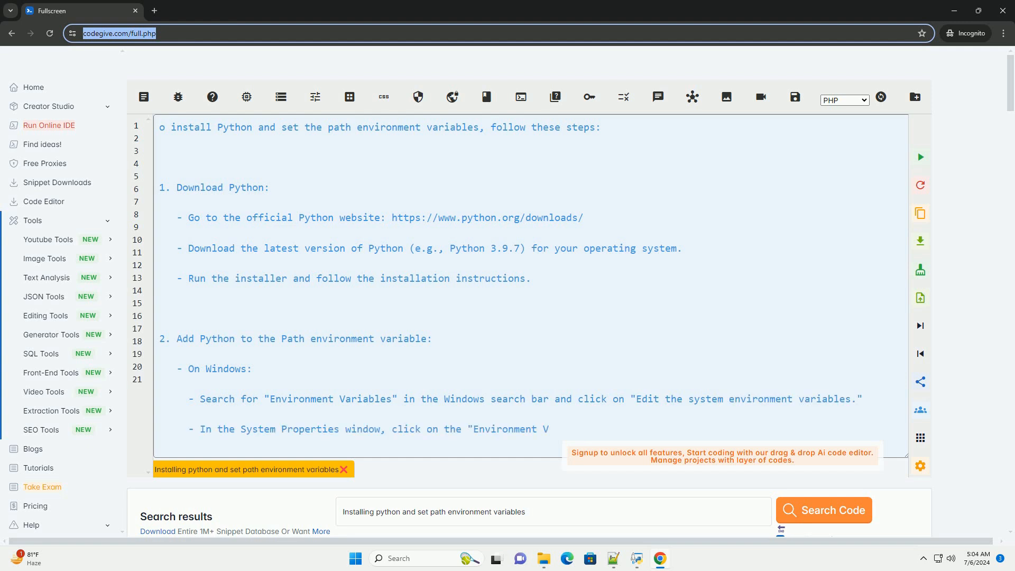
Step: Scroll down through the download and Windows/macOS/Linux PATH steps up to 'Verify the installation'
scroll(down, 3)
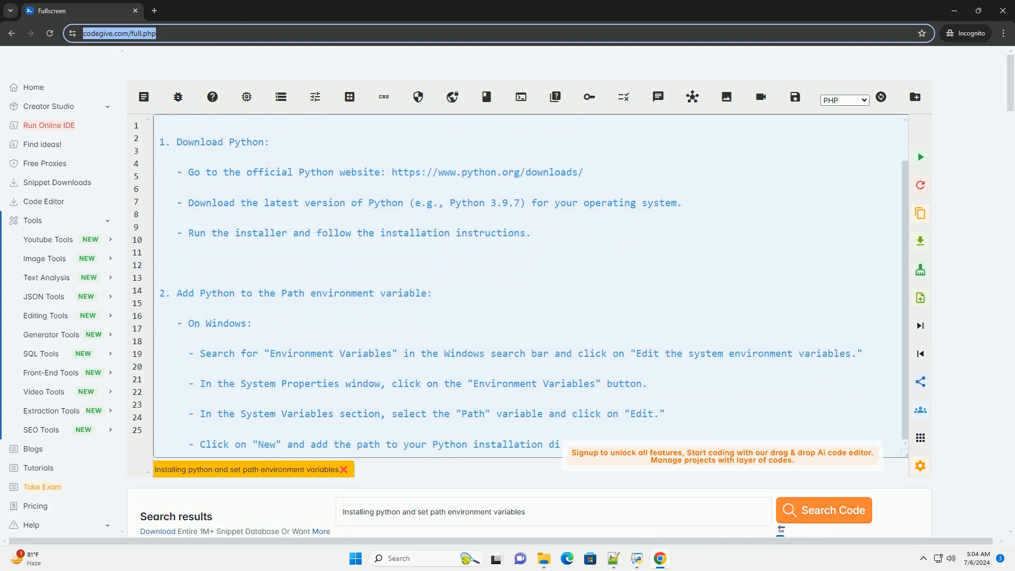
scroll(down, 3)
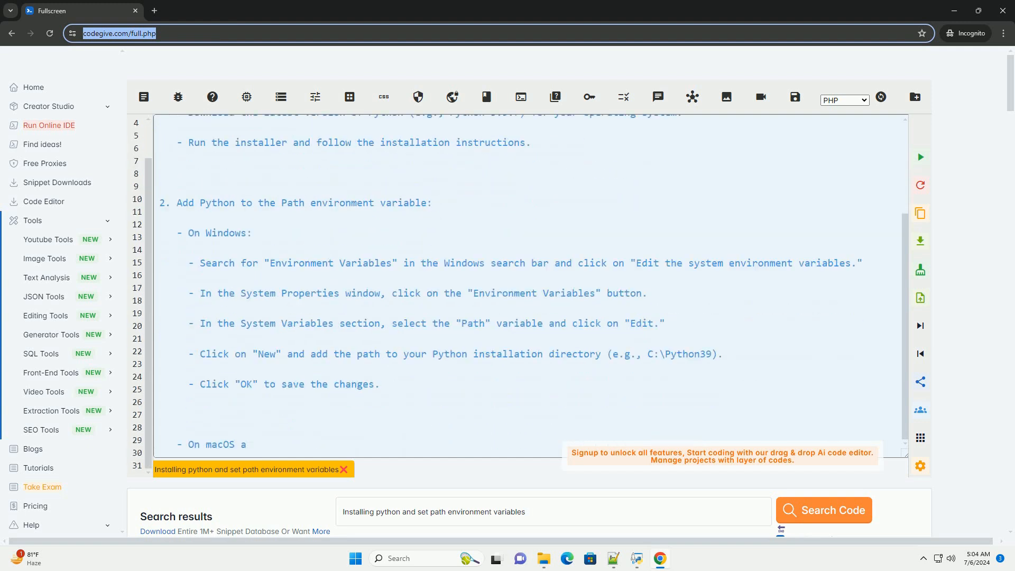
scroll(down, 3)
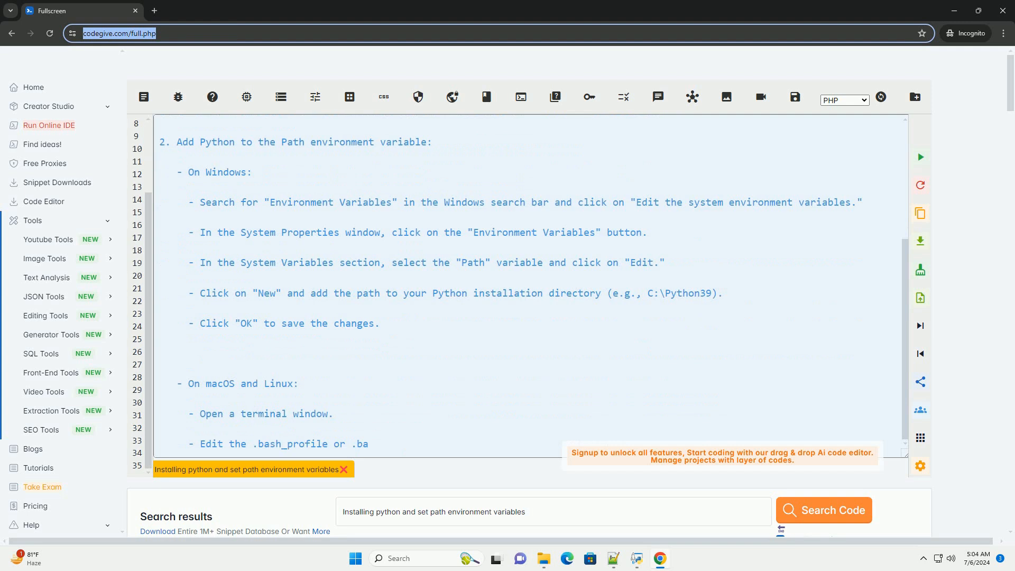
scroll(down, 3)
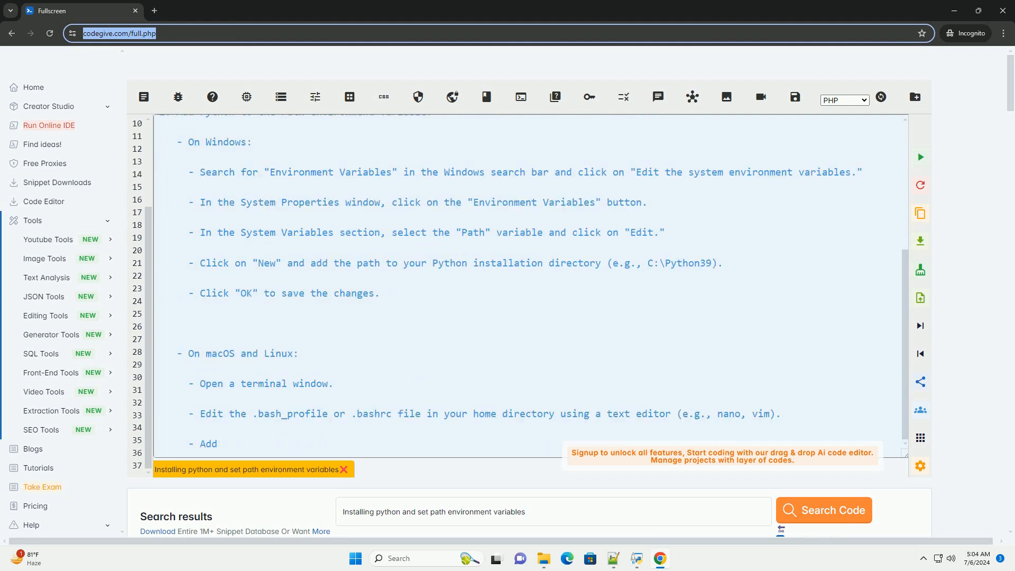
scroll(down, 3)
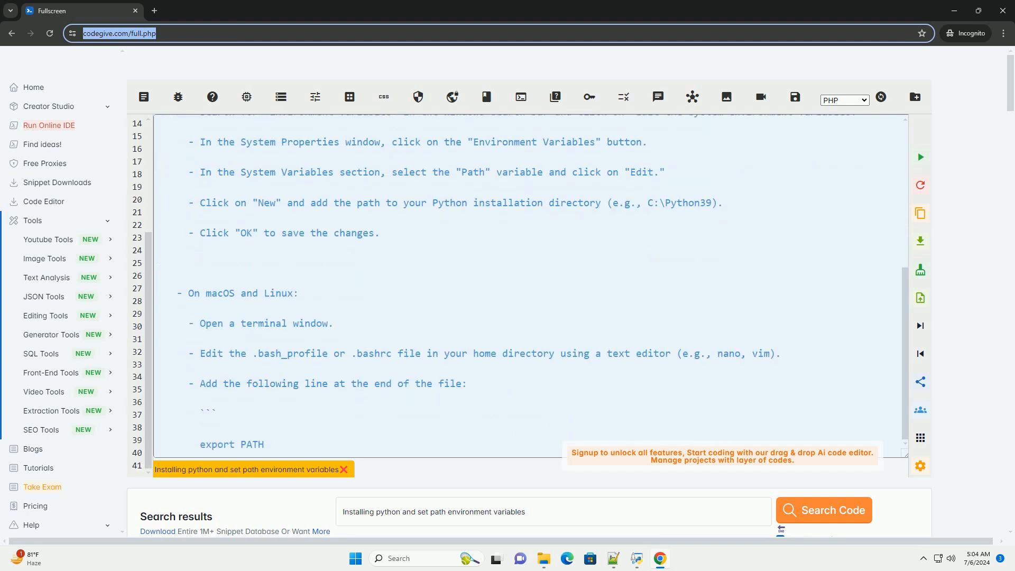
scroll(down, 3)
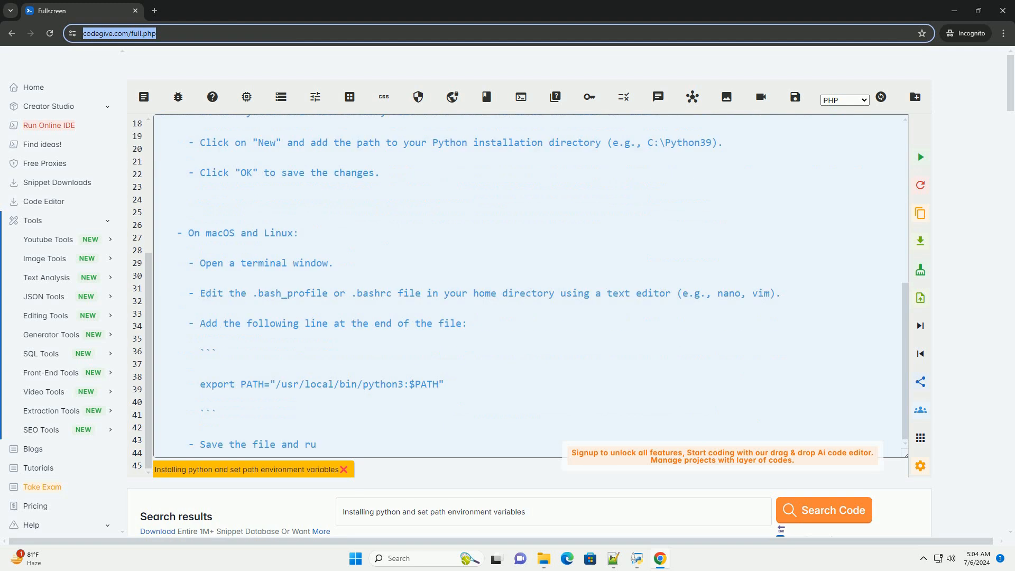
scroll(down, 3)
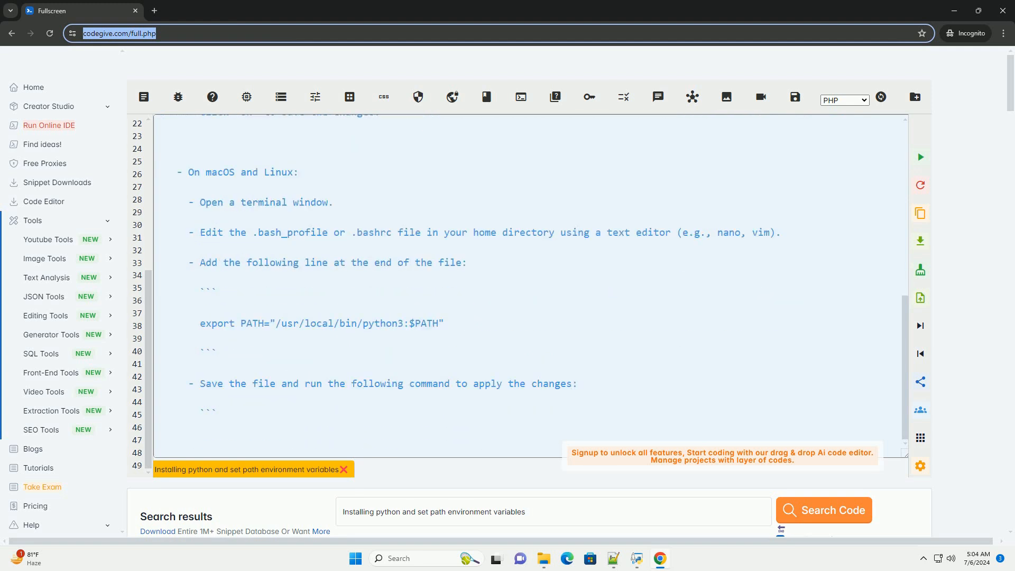
scroll(down, 3)
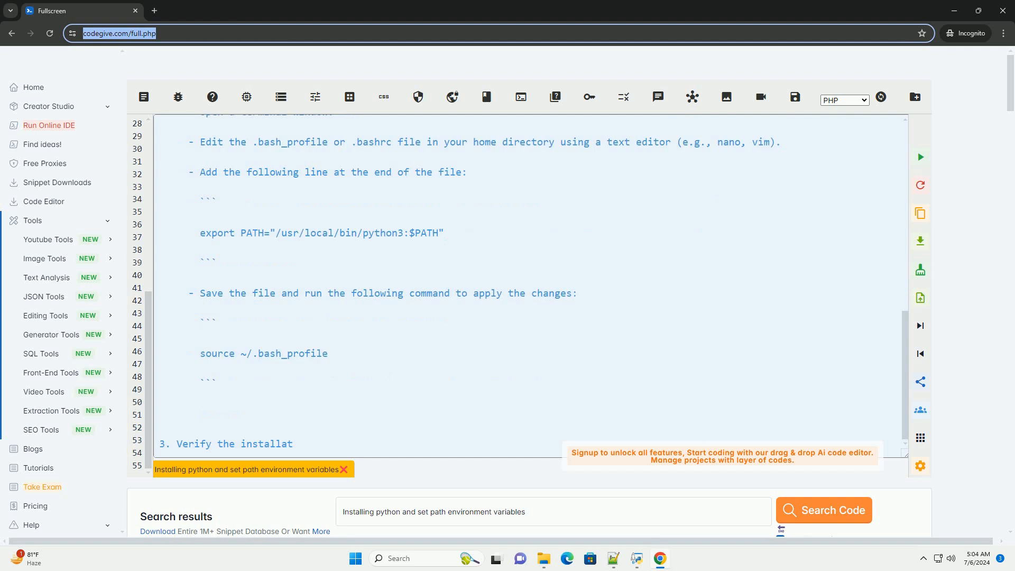
scroll(down, 3)
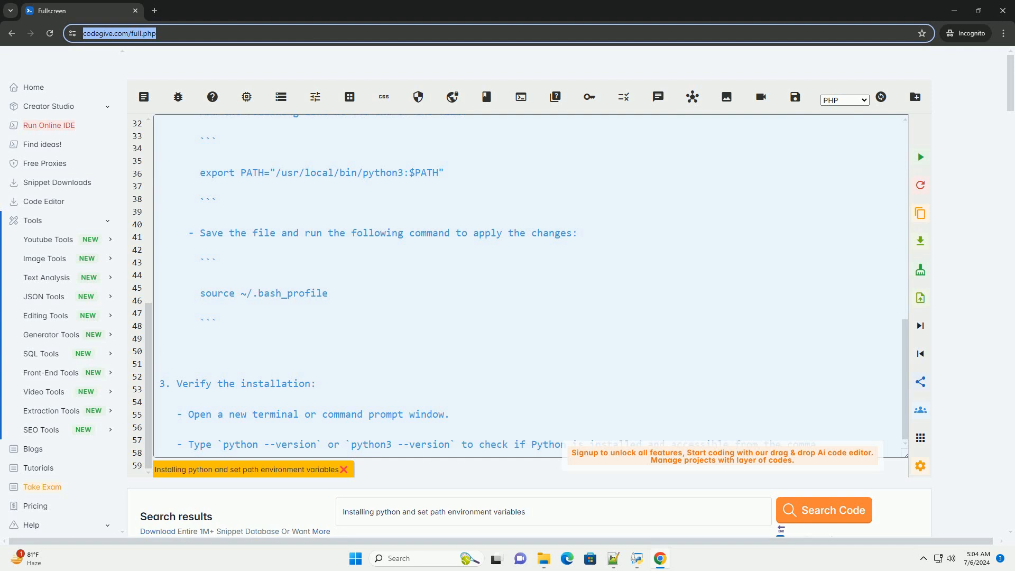
Step: Scroll down past 'Verify the installation' into the 'Example (Windows)' section
scroll(down, 3)
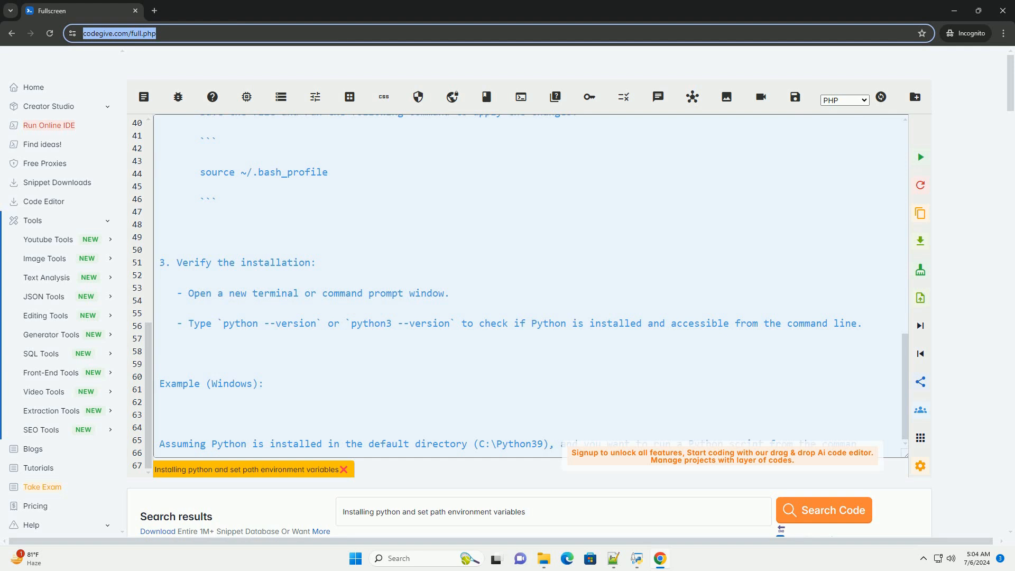
scroll(down, 3)
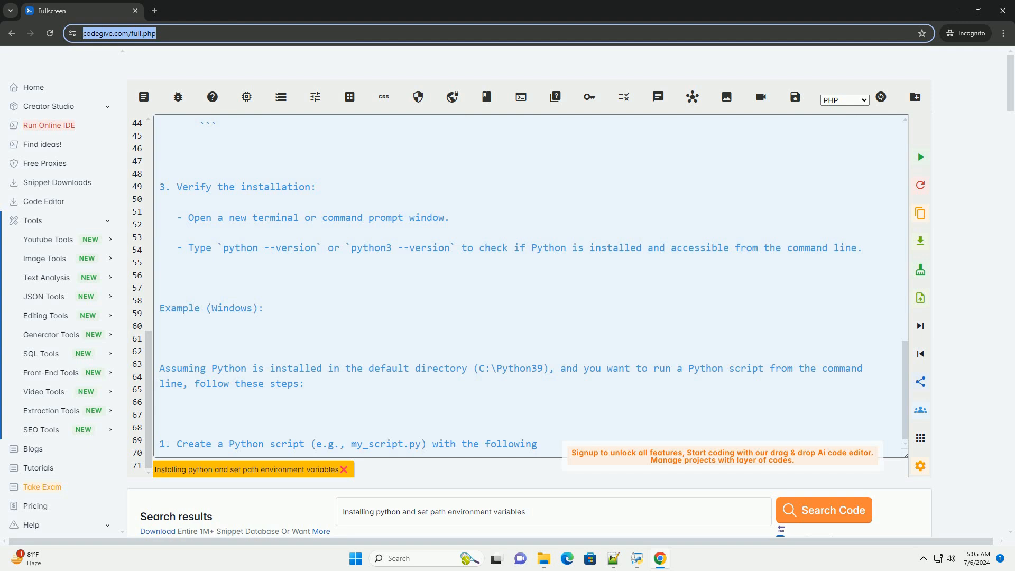
Step: Scroll through Windows example steps 3–5, the run command and the concluding summary
scroll(down, 3)
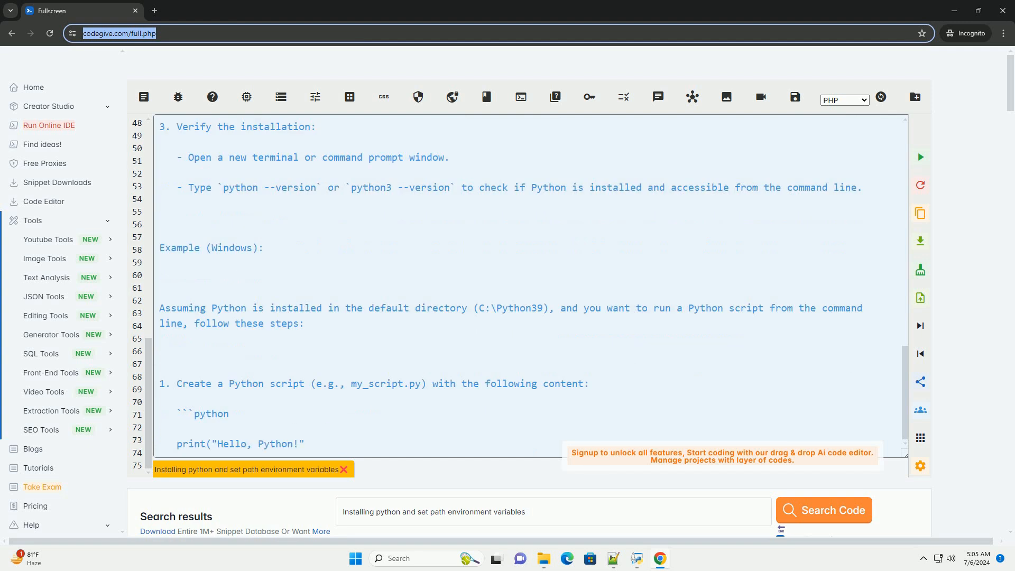
scroll(down, 3)
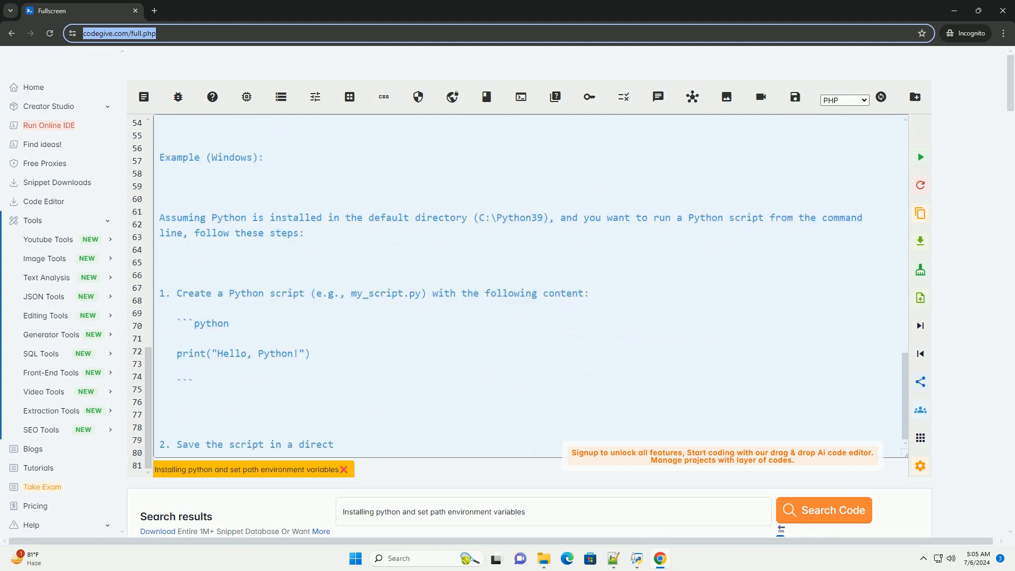
scroll(down, 3)
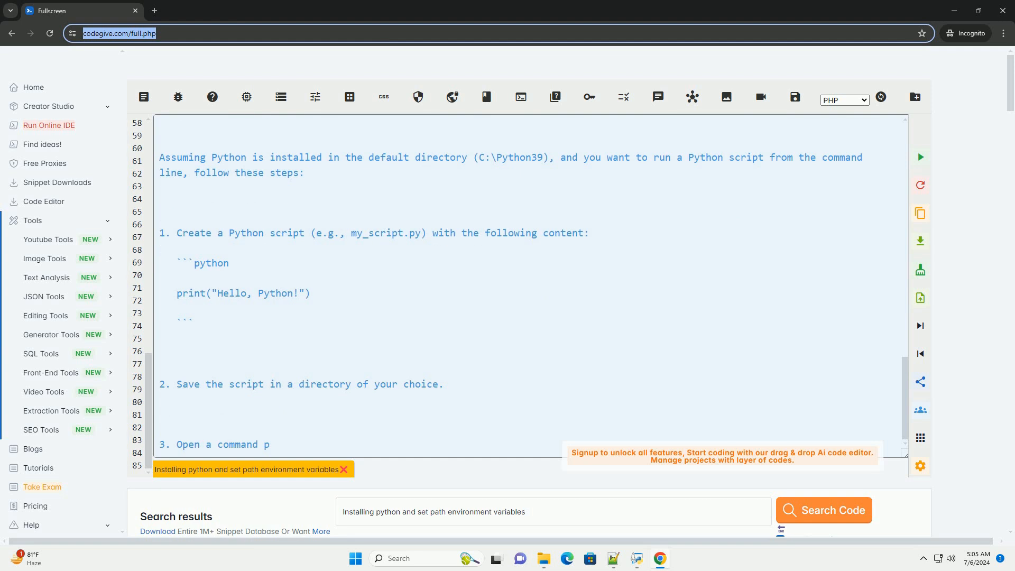
scroll(down, 3)
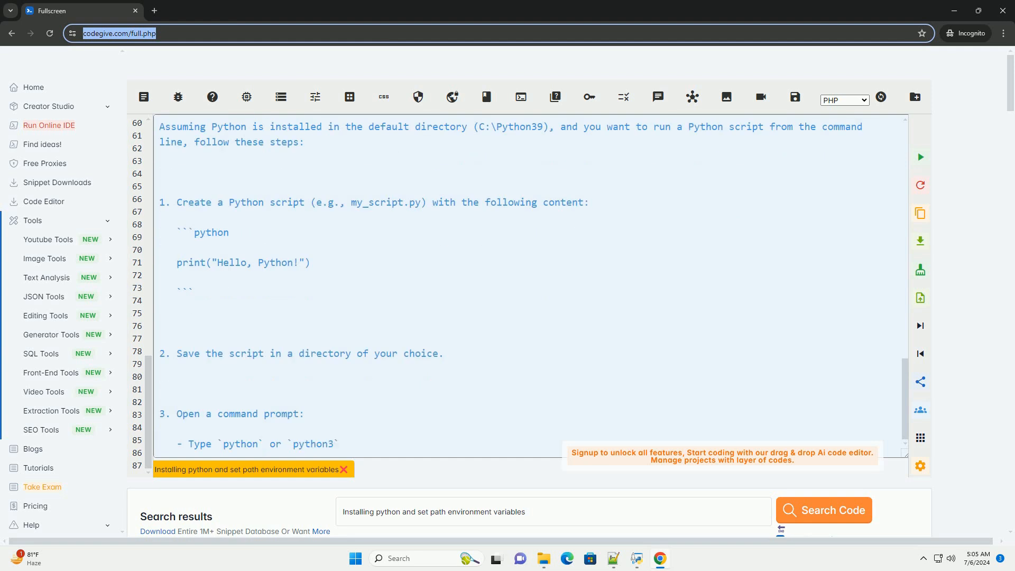
scroll(down, 3)
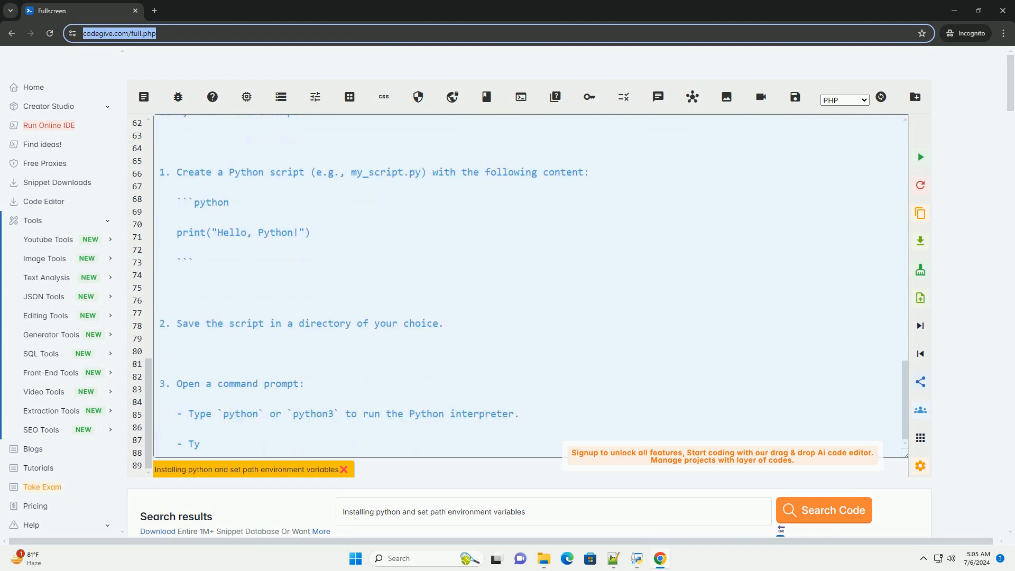
scroll(down, 3)
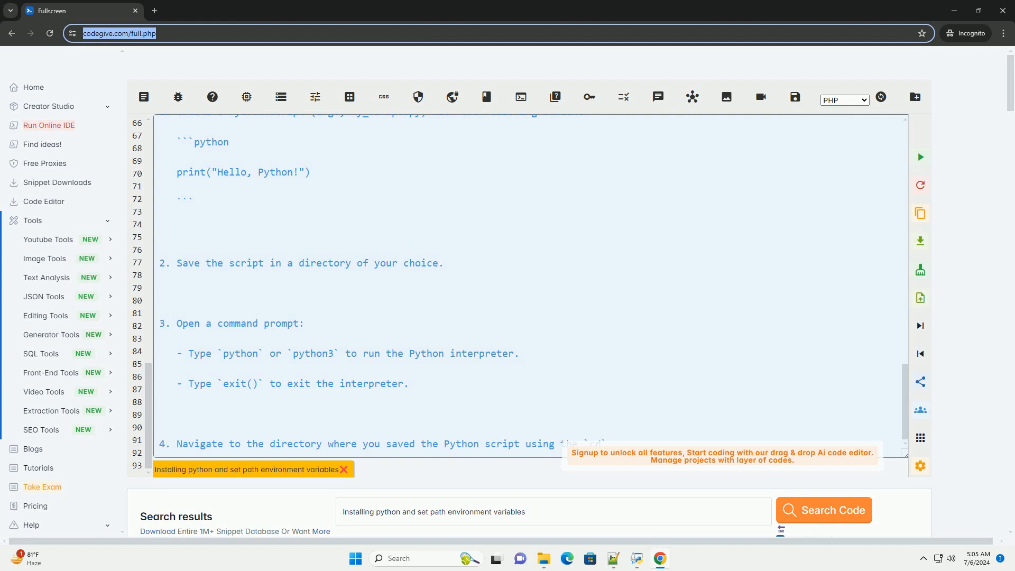
scroll(down, 3)
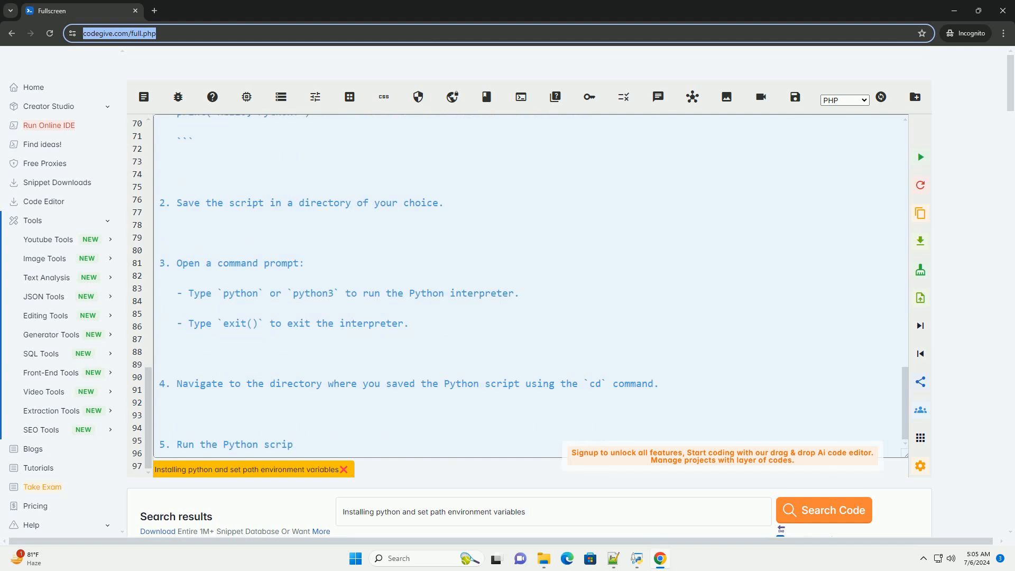
scroll(down, 3)
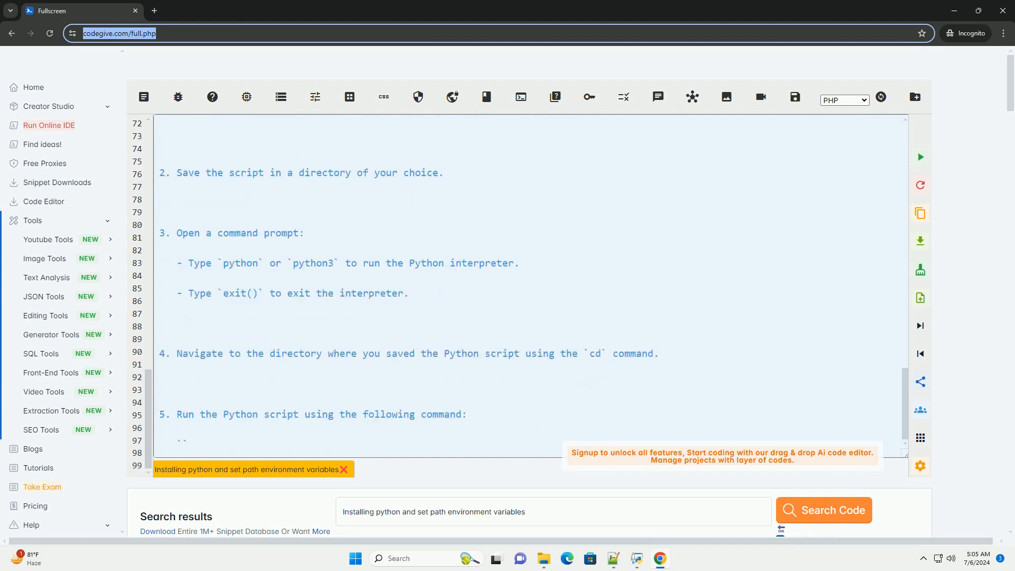
scroll(down, 3)
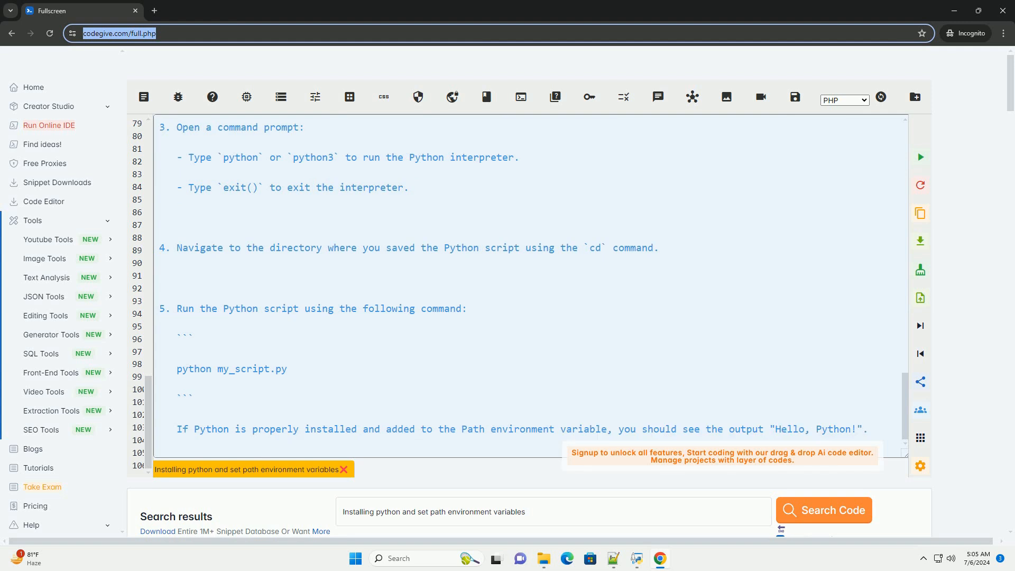
scroll(down, 3)
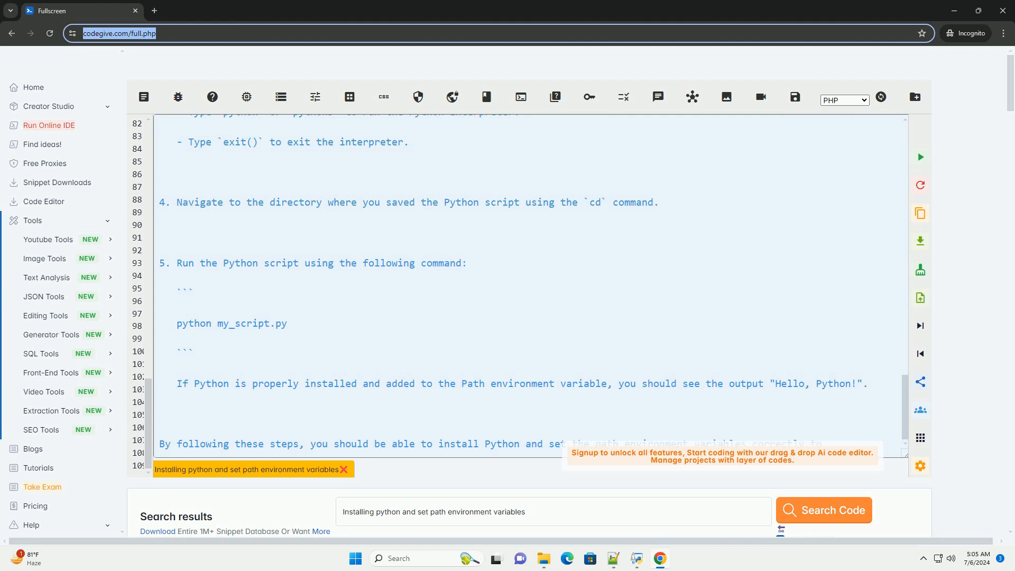
scroll(up, 3)
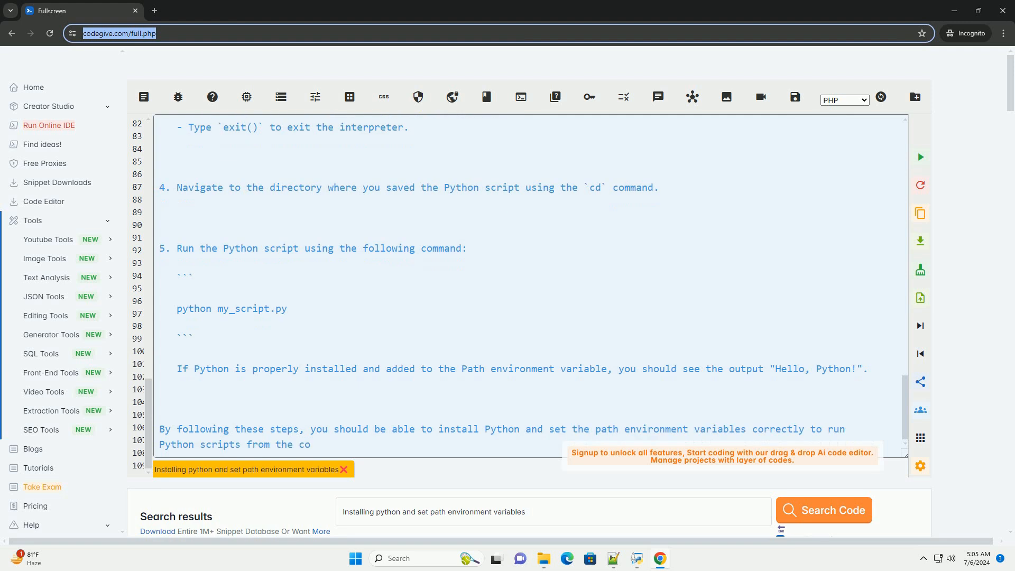
scroll(down, 3)
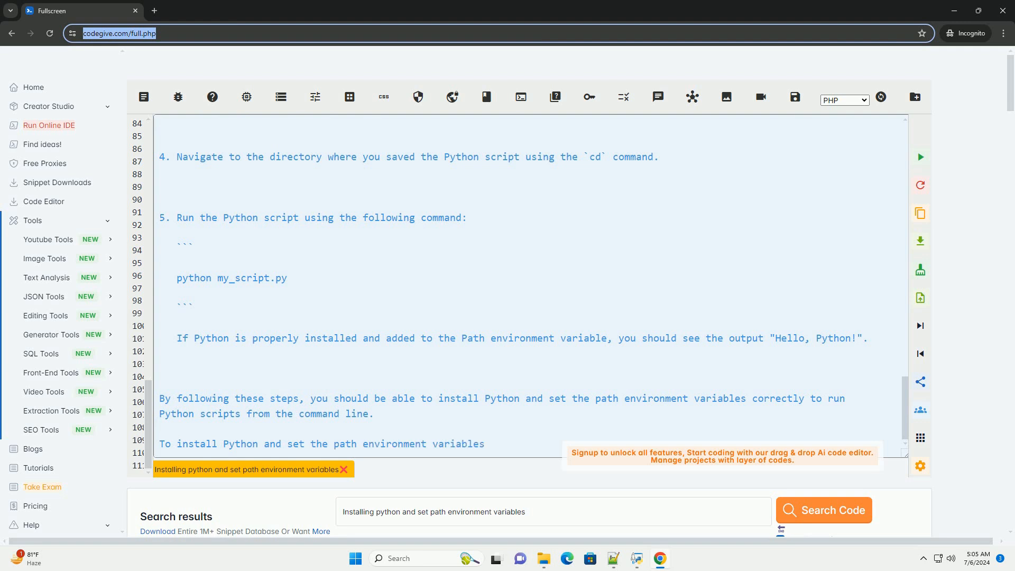
Step: Scroll down to the second guide's intro and step 1, downloading Python from python.org
scroll(down, 3)
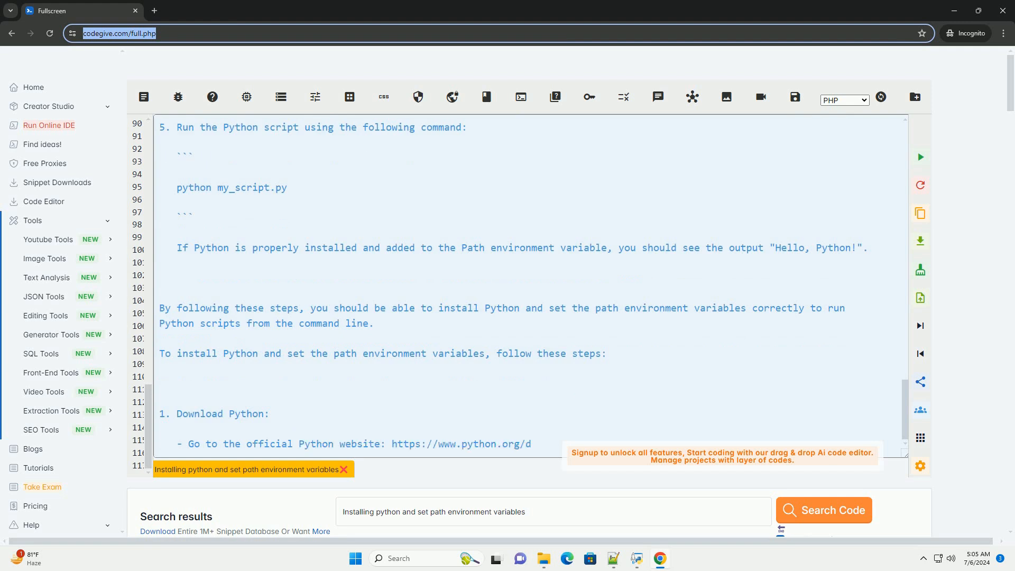
Step: Scroll through download, Windows Path and macOS/Linux steps up to editing .bash_profile or .bashrc
scroll(down, 3)
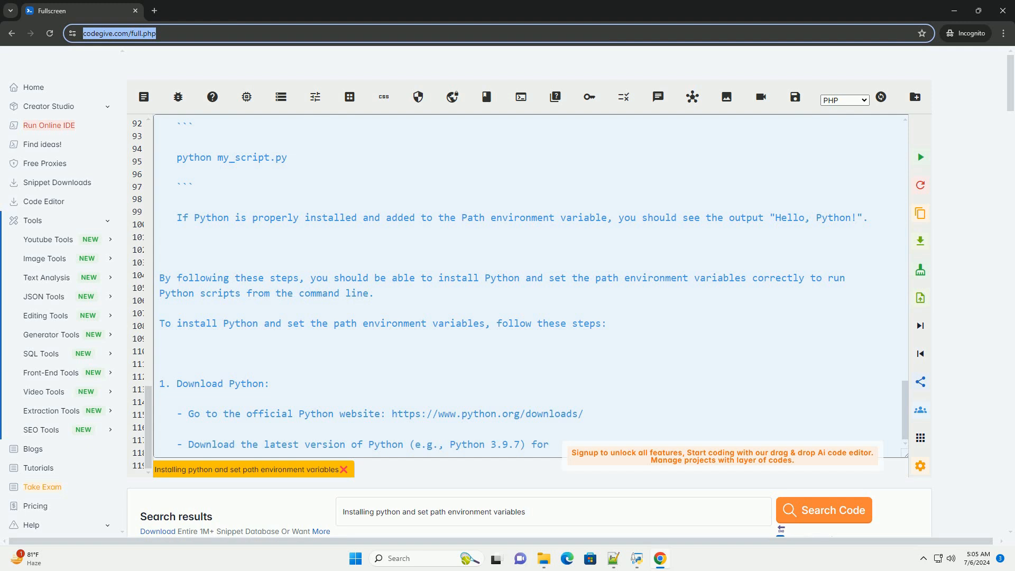
scroll(down, 3)
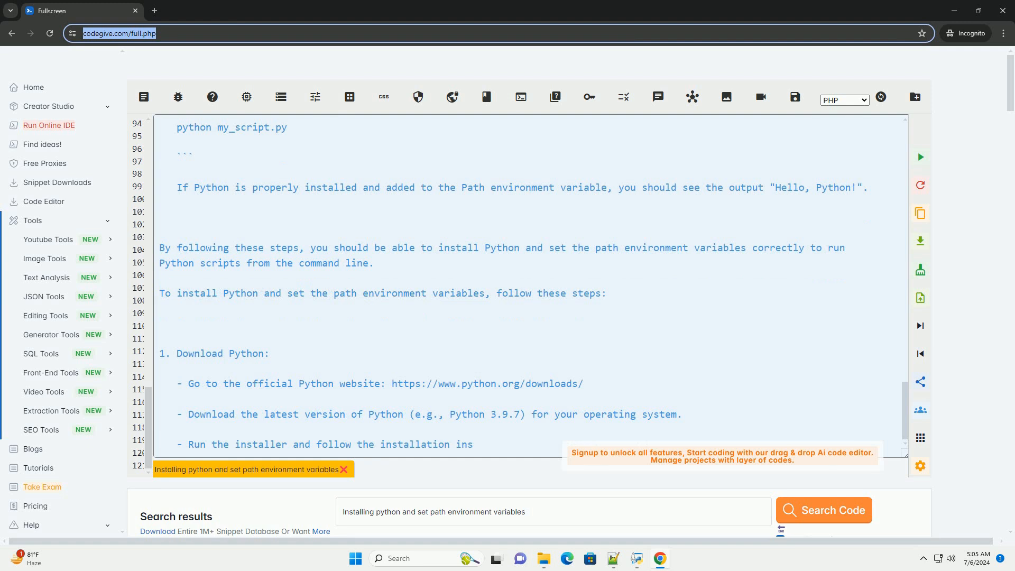
scroll(down, 3)
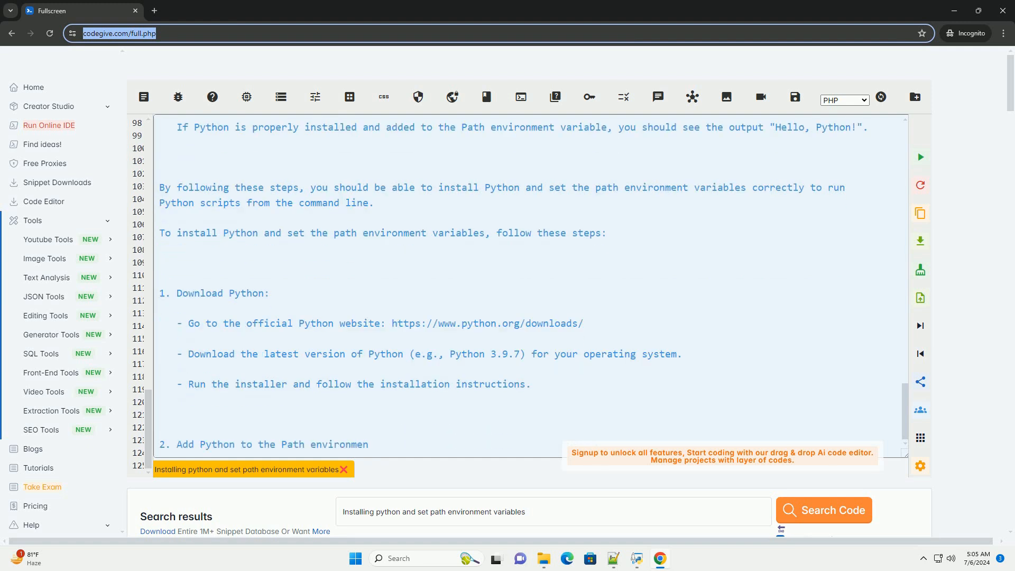
scroll(down, 3)
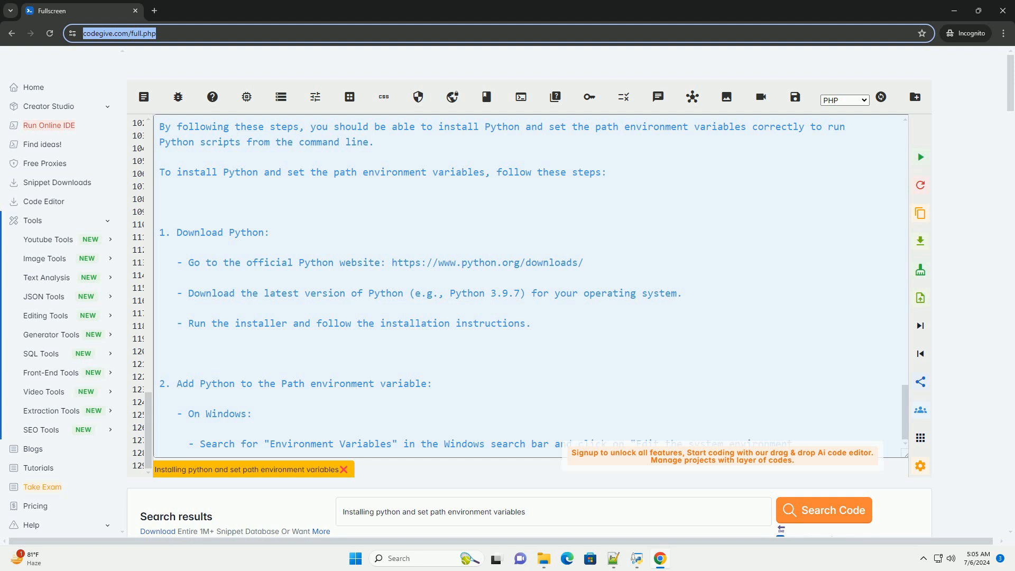
scroll(down, 3)
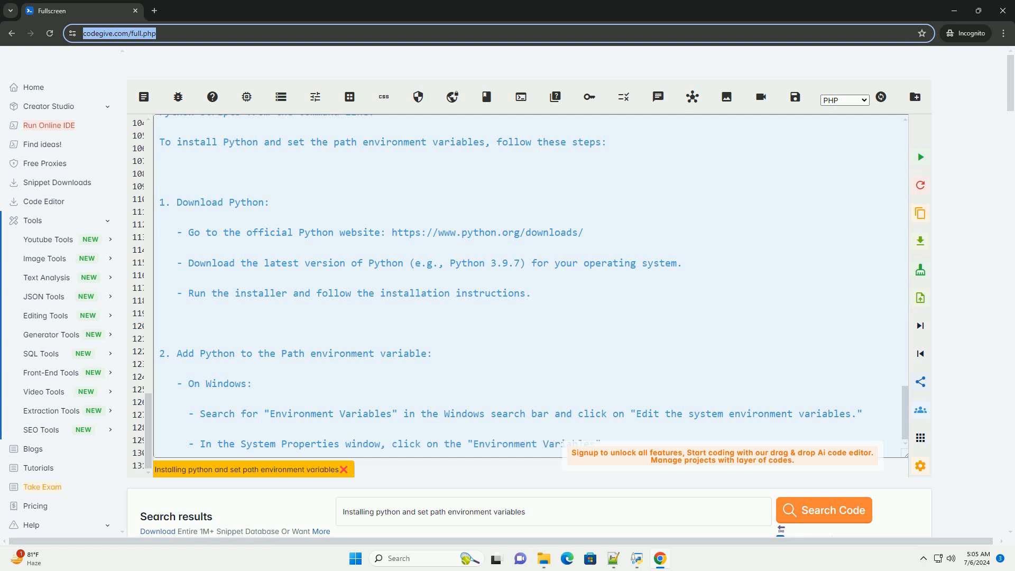
scroll(down, 3)
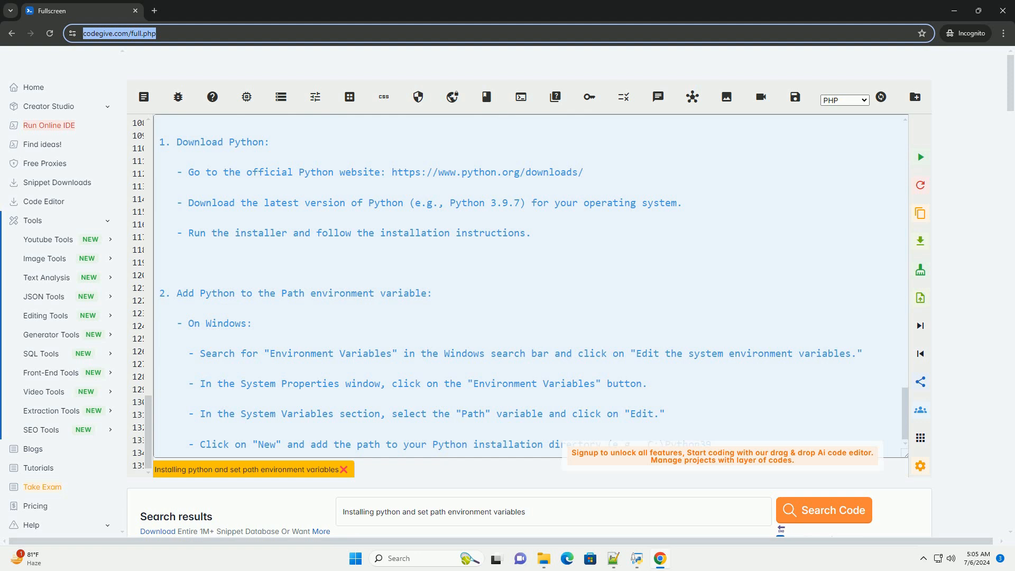
scroll(down, 3)
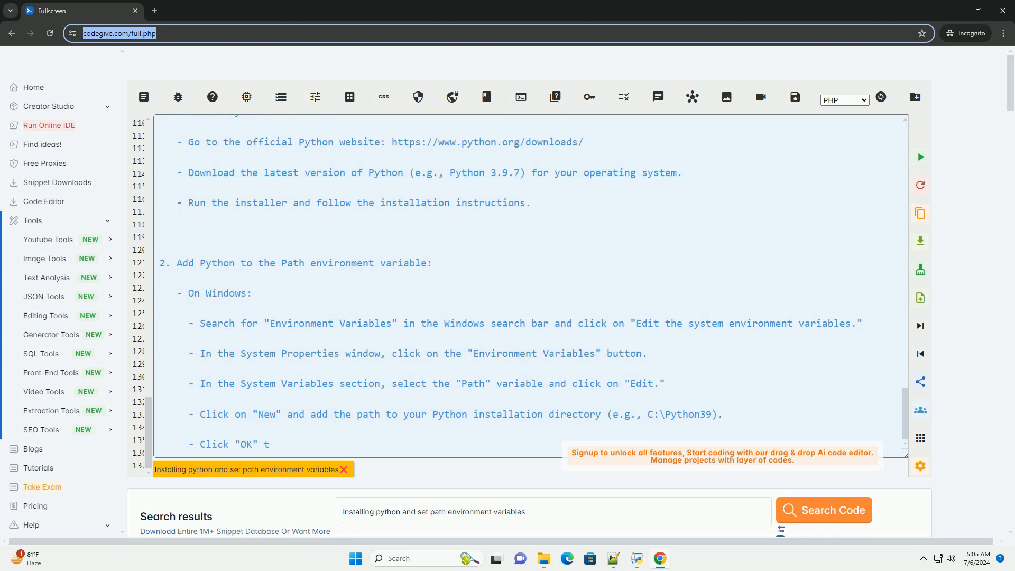
scroll(down, 3)
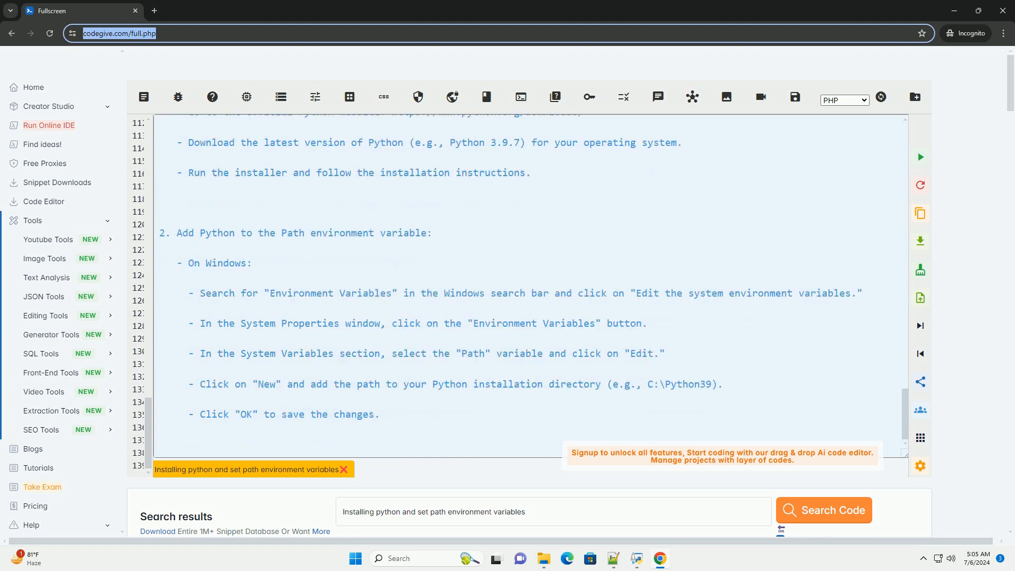
scroll(down, 3)
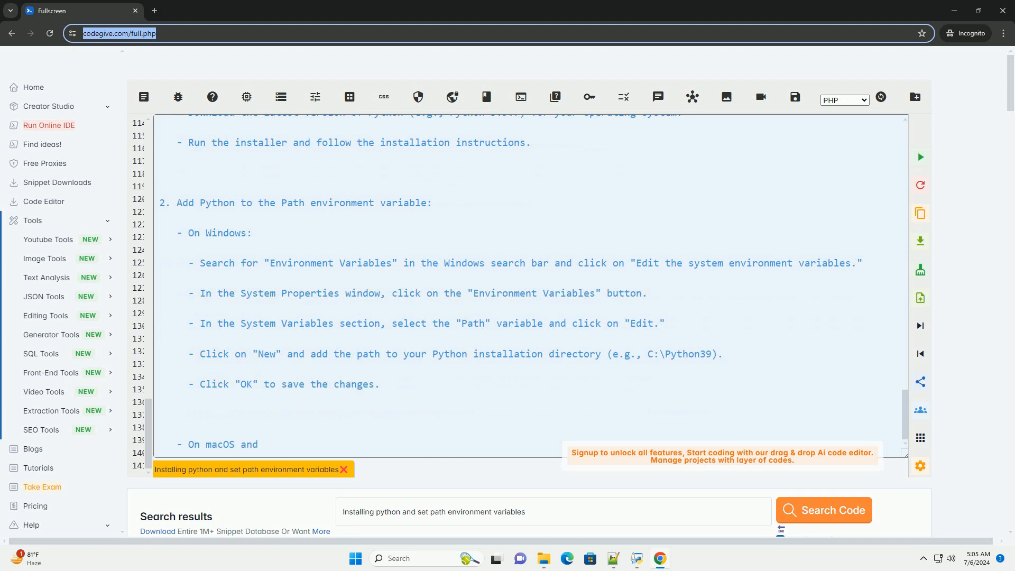
scroll(down, 3)
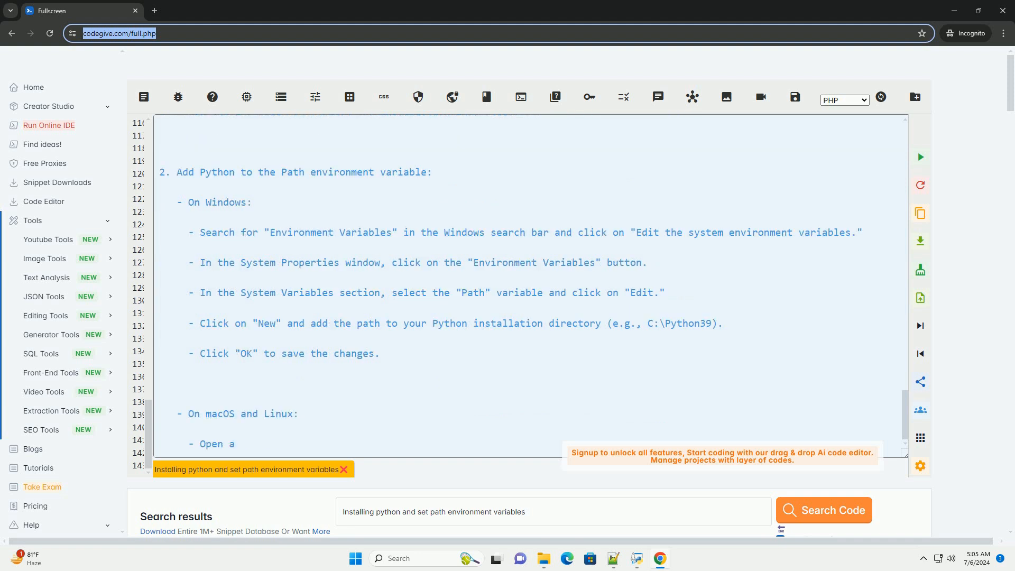
scroll(up, 3)
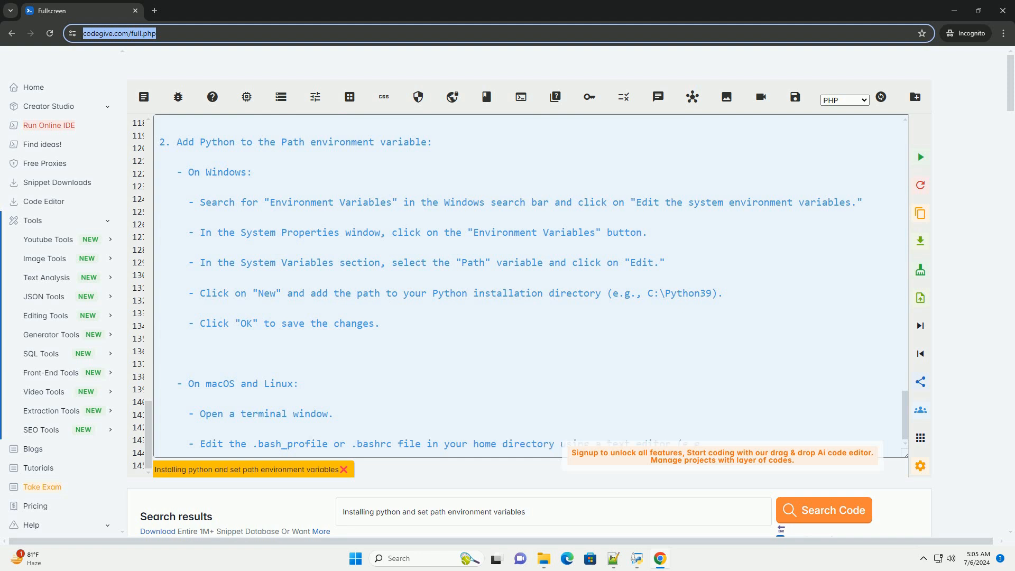
scroll(down, 3)
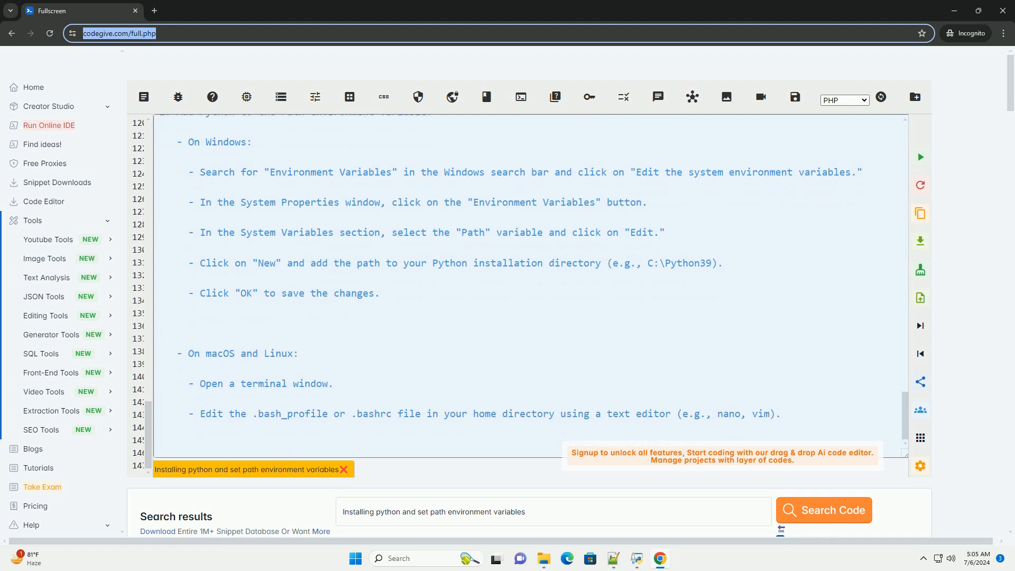